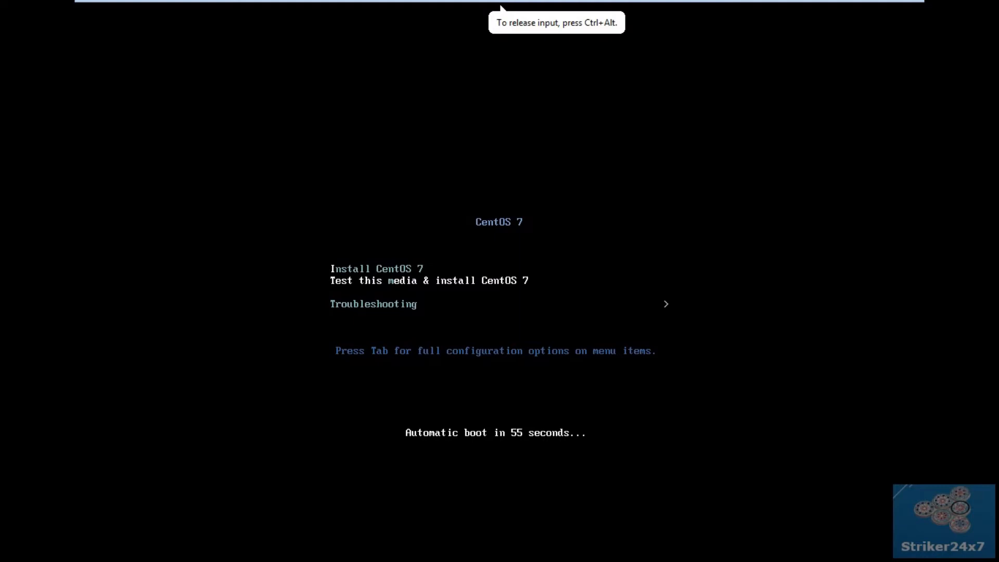
# - Choose 'Install CentOS 7' from the boot menu to launch the graphical installer
pyautogui.press('enter')
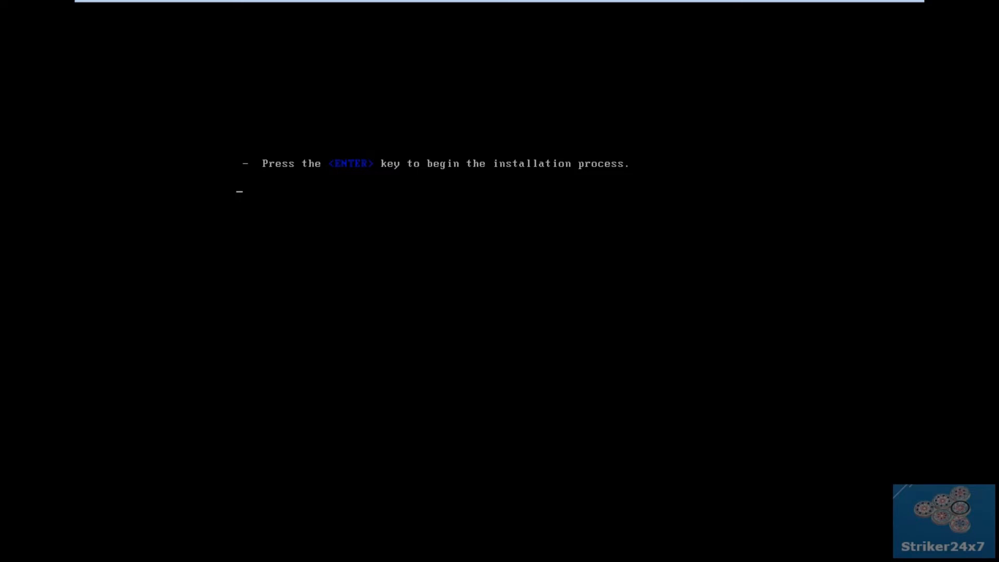
pyautogui.moveTo(500, 8)
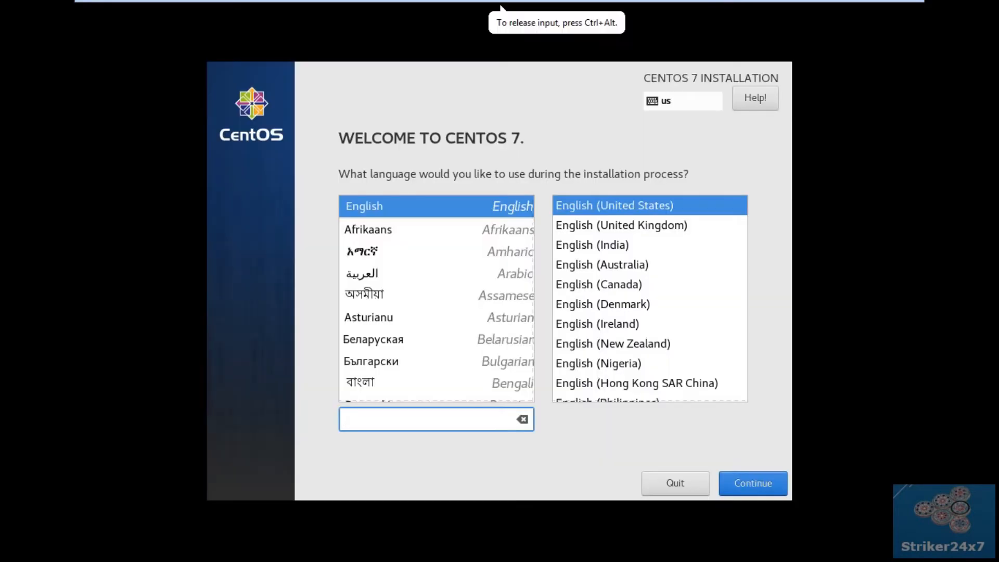
# - Keep English (United States) and confirm Asia/Kolkata as the system time zone
pyautogui.click(436, 418)
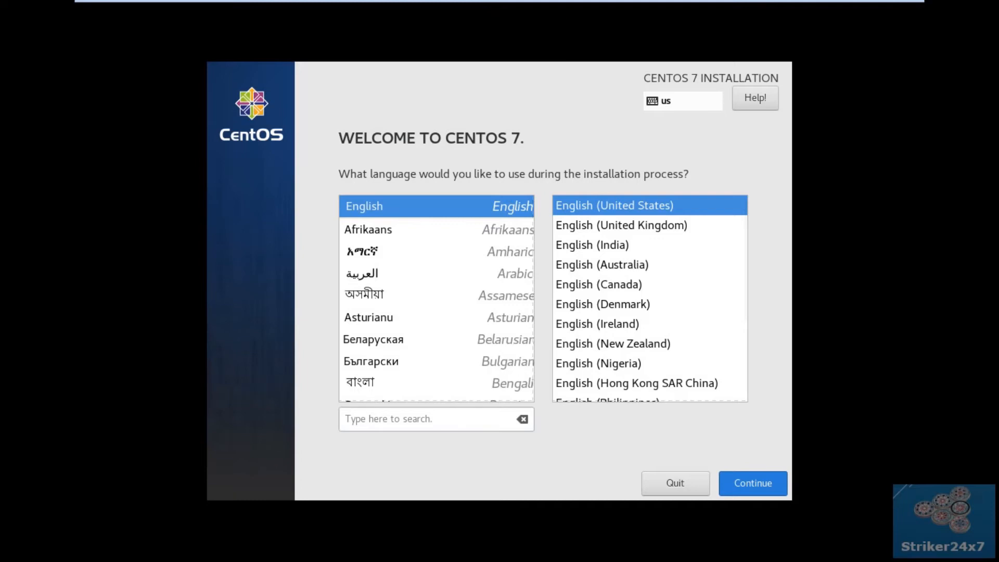
pyautogui.click(752, 482)
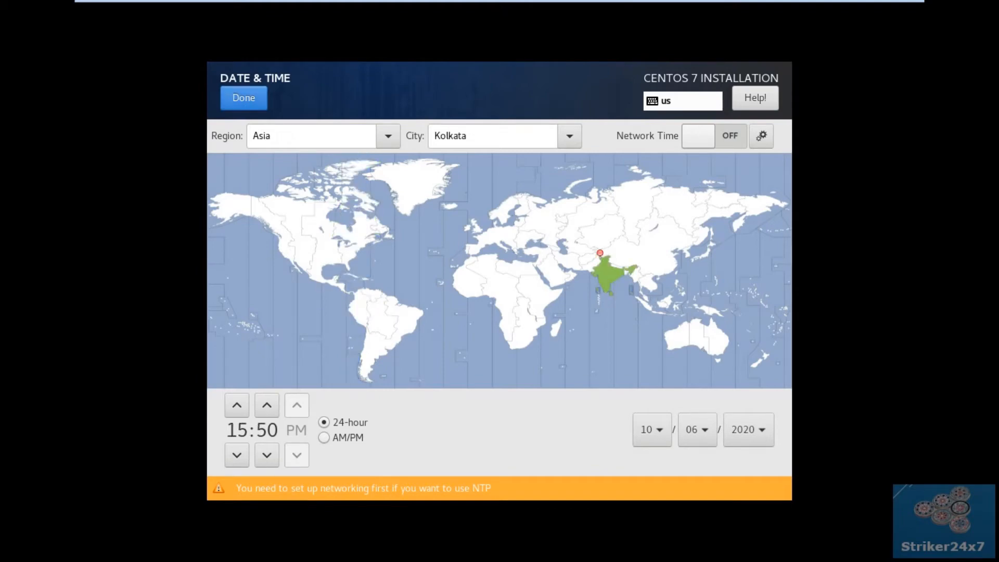
pyautogui.click(243, 98)
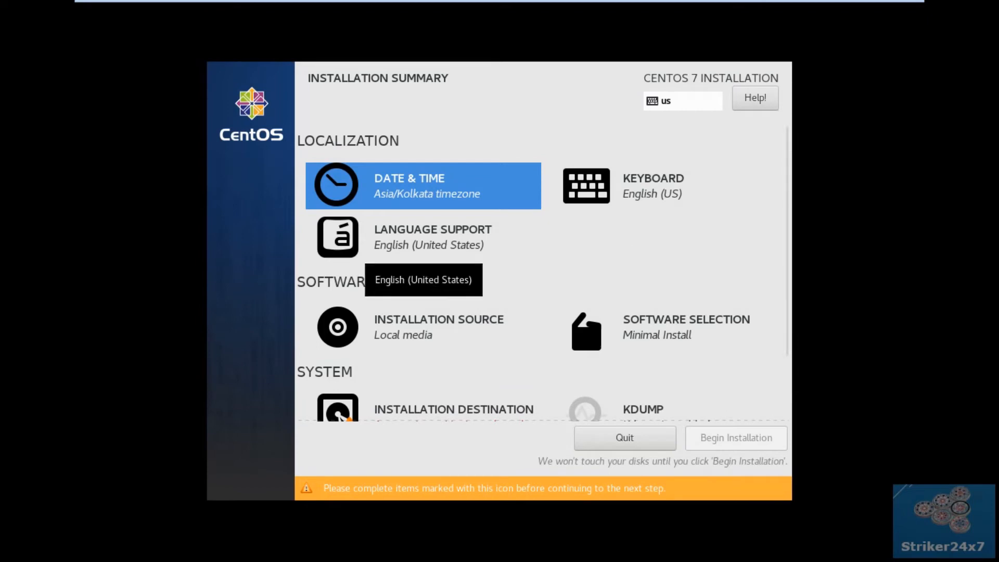
# - Select Minimal Install as the software environment
pyautogui.click(686, 327)
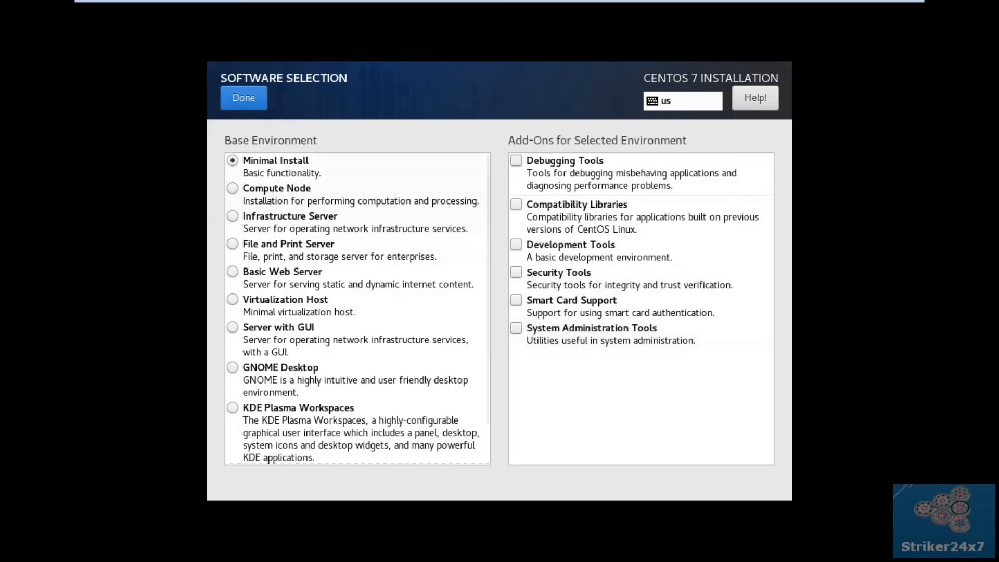
pyautogui.click(275, 166)
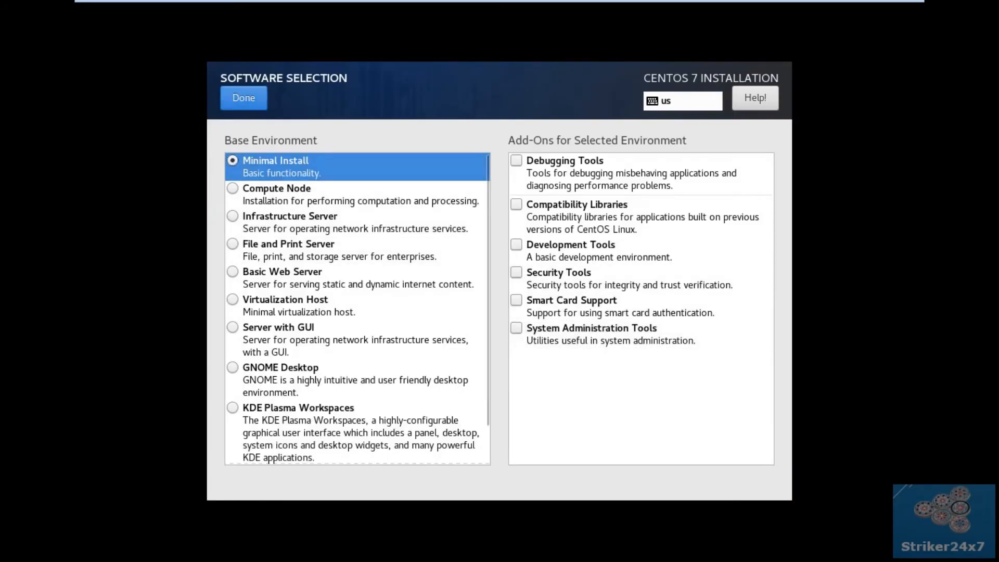
pyautogui.click(243, 97)
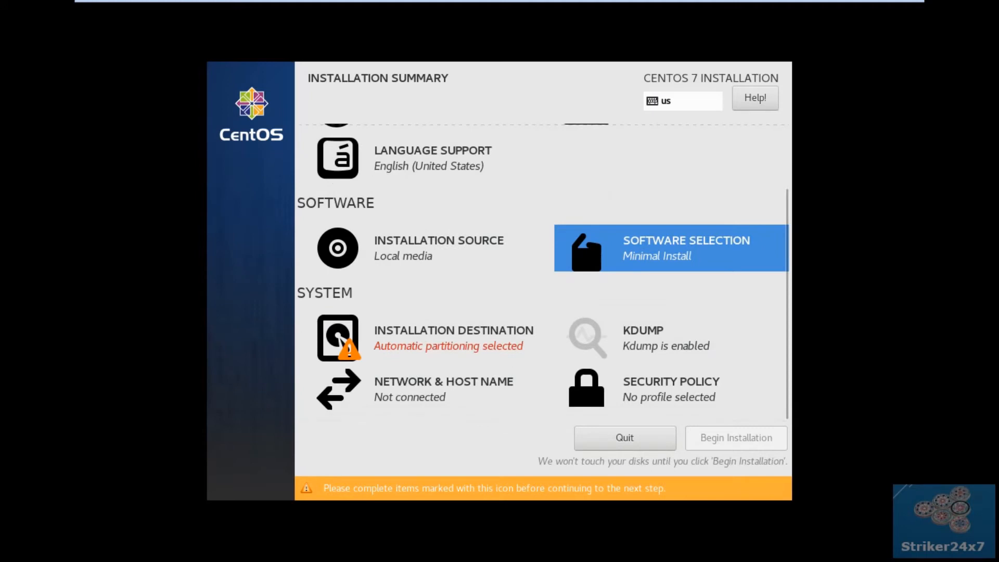
# - Accept the local media source and select the 15 GiB sda disk
pyautogui.click(438, 247)
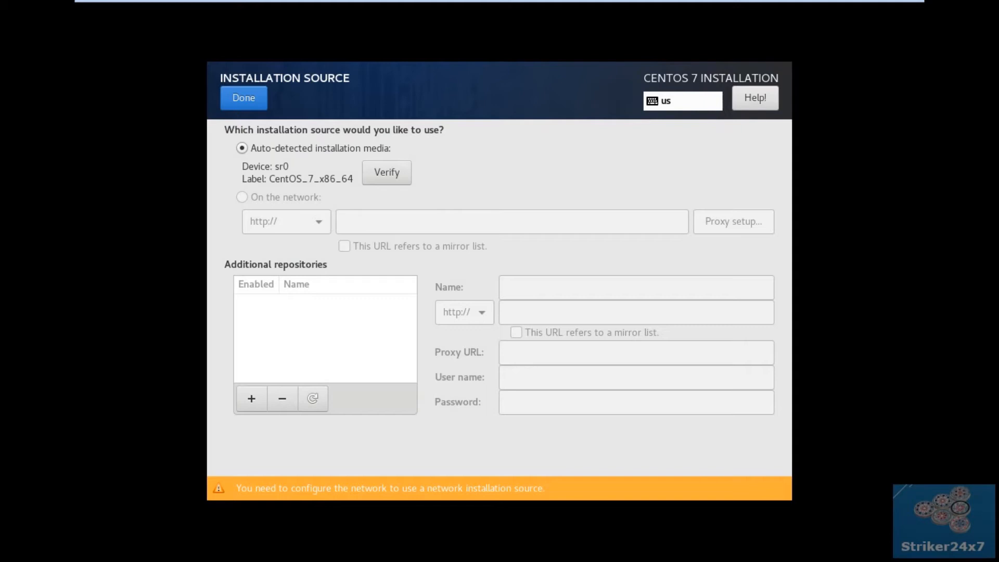
pyautogui.click(243, 97)
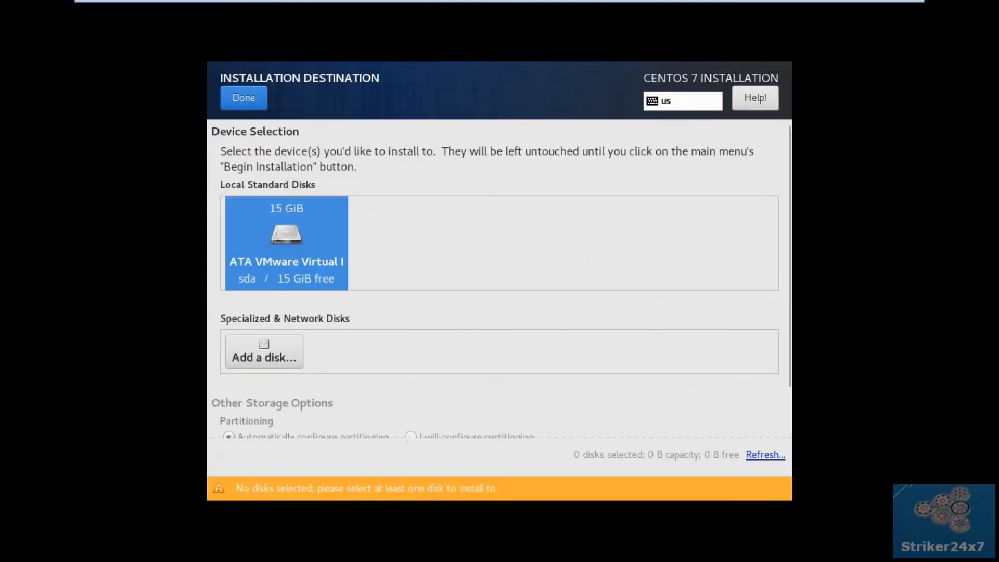
pyautogui.click(286, 239)
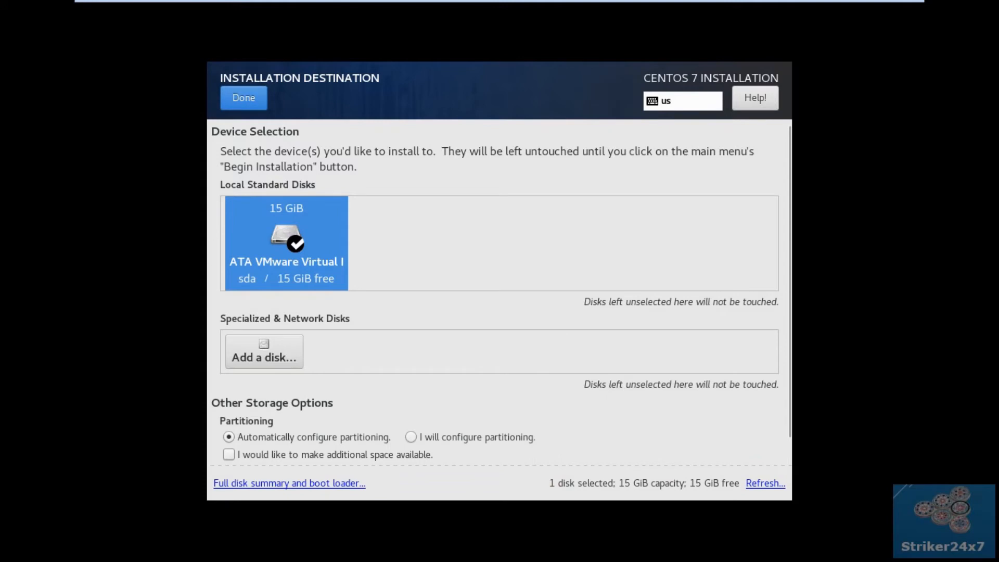
pyautogui.click(285, 242)
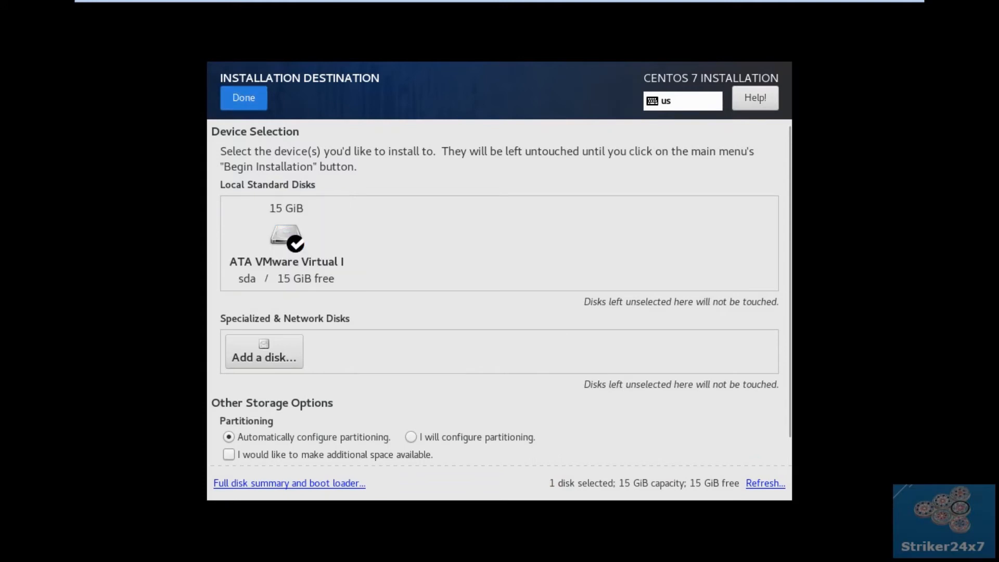
# - Confirm the disk choice, switch ens32 on, and open its connection editor
pyautogui.click(243, 98)
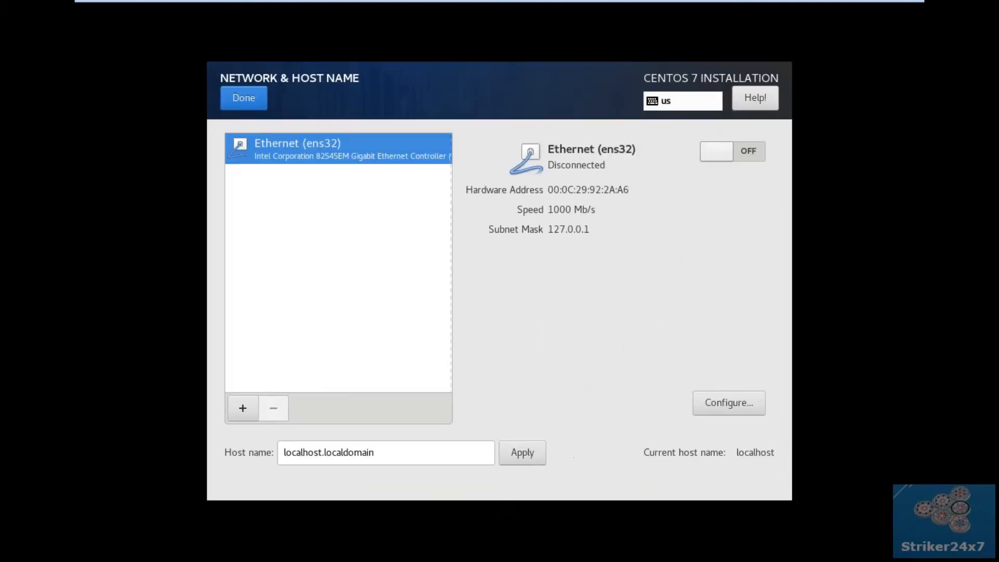
pyautogui.click(733, 151)
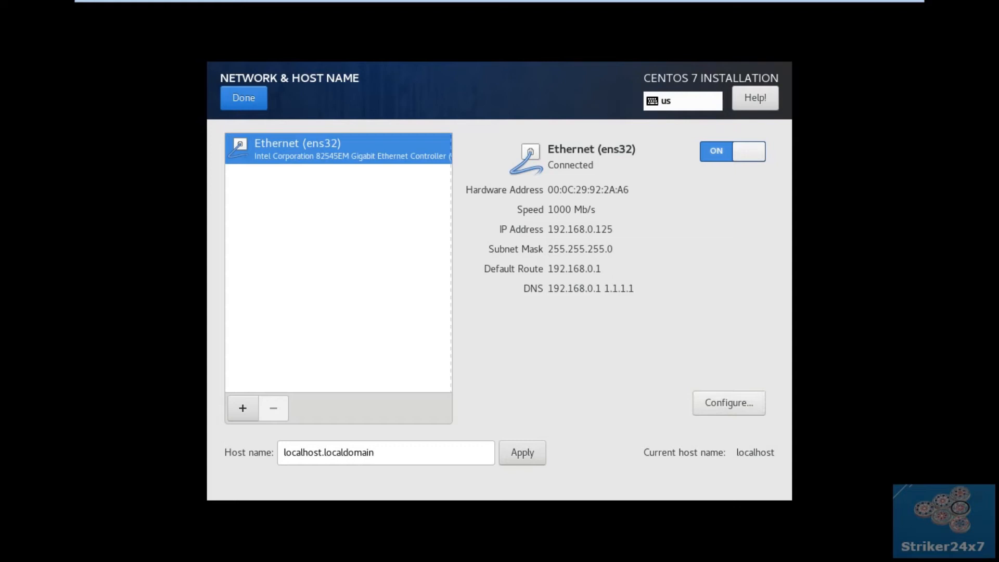
pyautogui.click(728, 402)
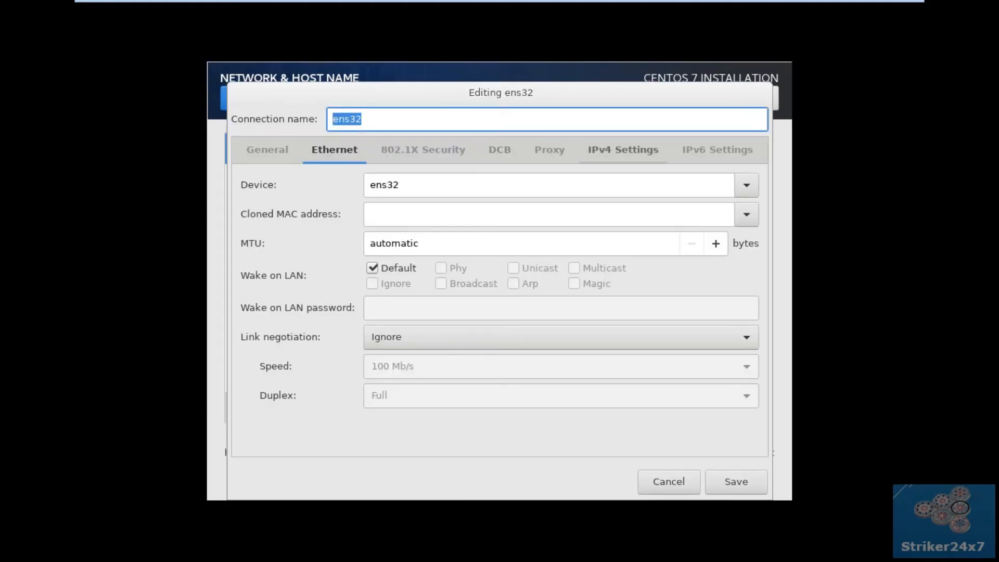
# - Give ens32 static IPv4 192.168.0.155/255.255.255.0, gateway 192.168.0.1, DNS 8.8.8.8
pyautogui.click(623, 150)
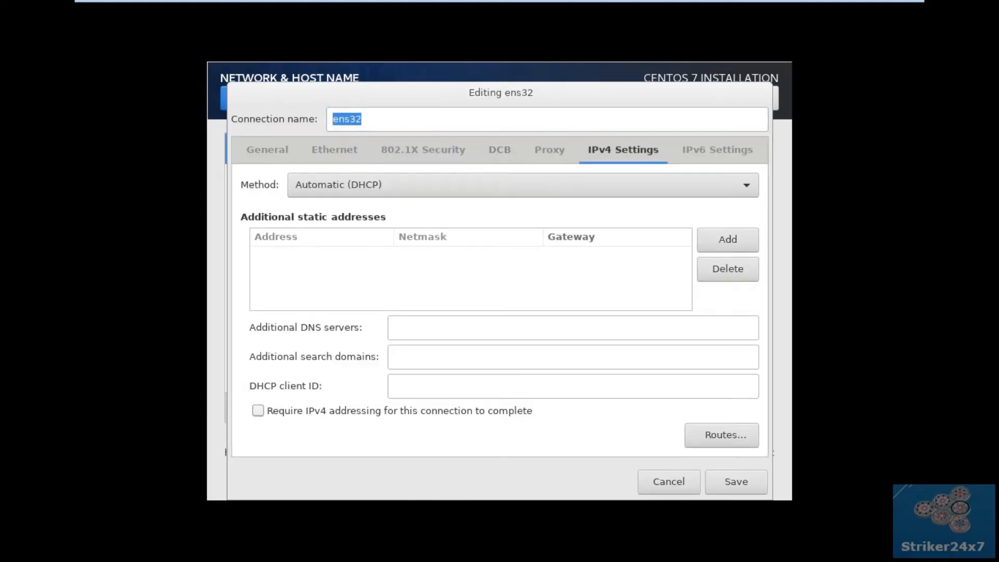
pyautogui.write('192.168.0.155')
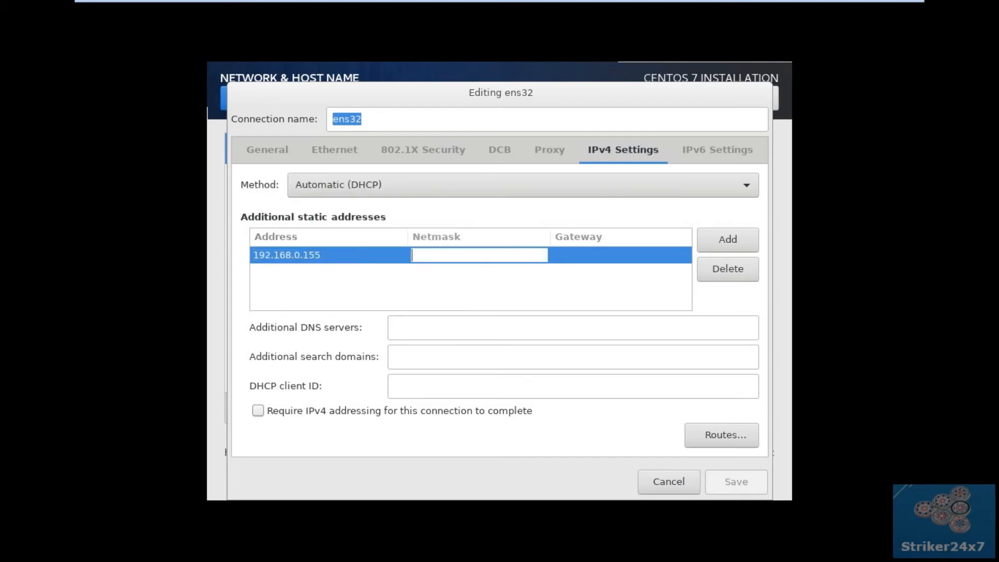
pyautogui.write('255.255.255.0')
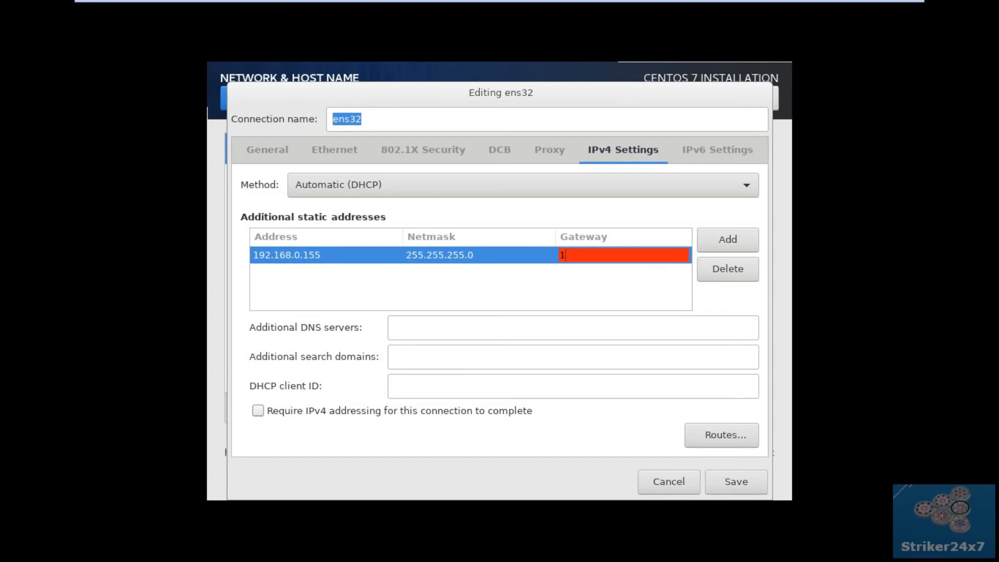
pyautogui.write('92.168.0.1')
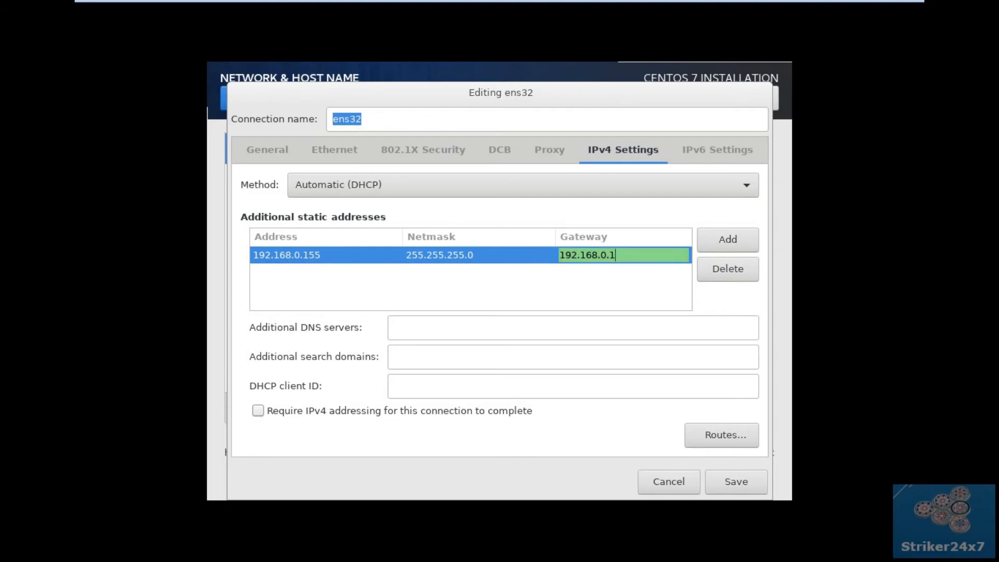
pyautogui.write('8.8.8.8')
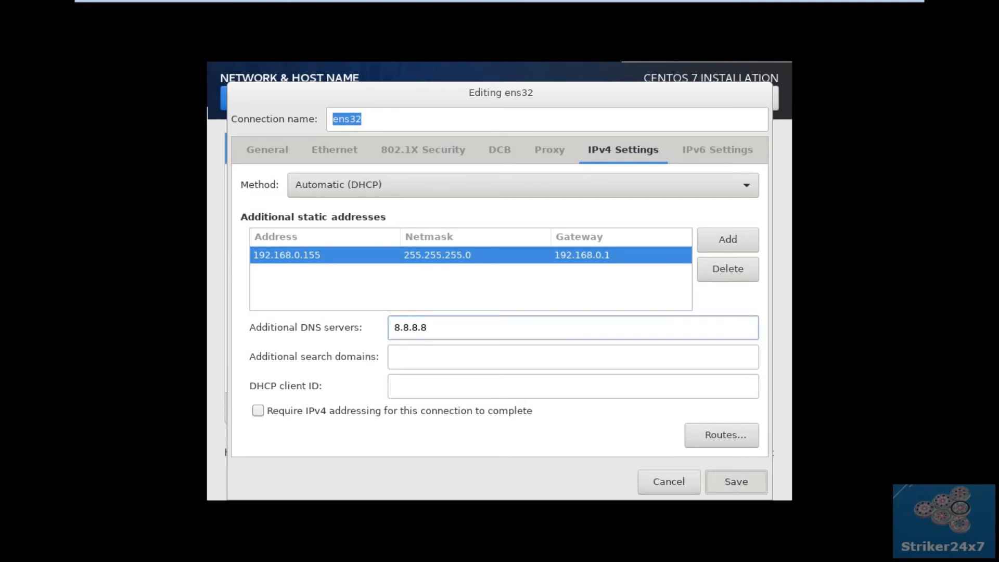
pyautogui.click(736, 481)
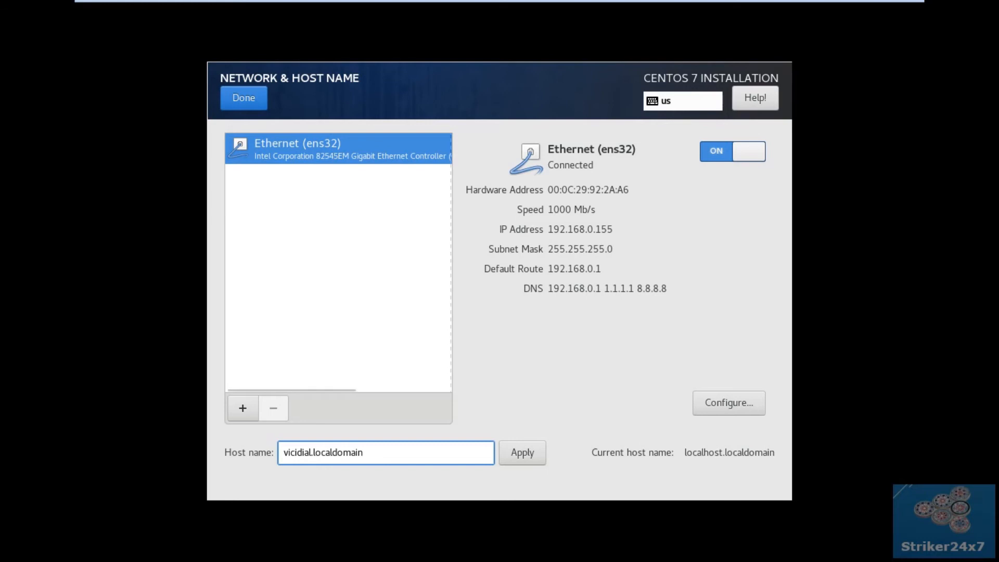
# - Leave Network & Host Name and begin the minimal installation
pyautogui.click(243, 98)
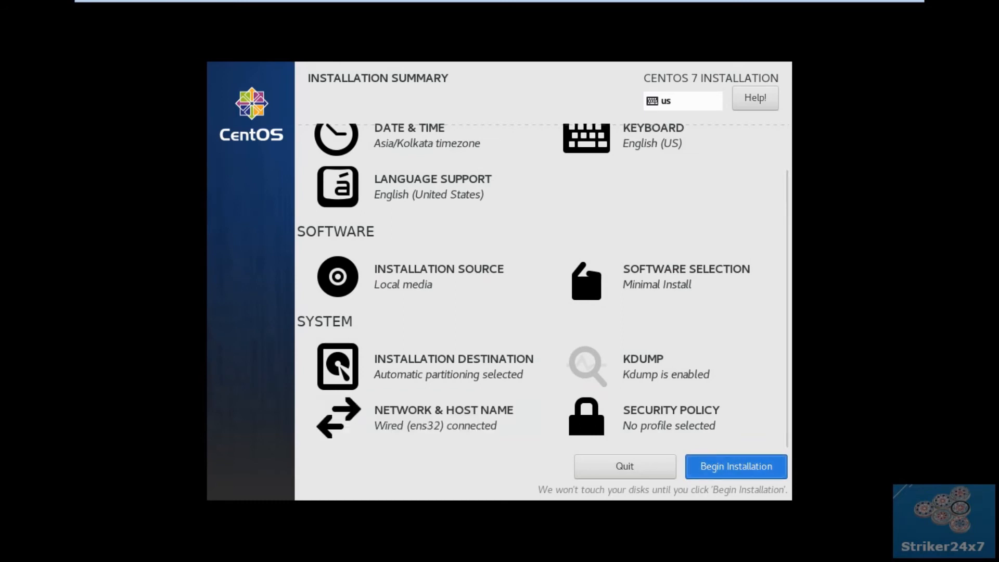
pyautogui.click(735, 466)
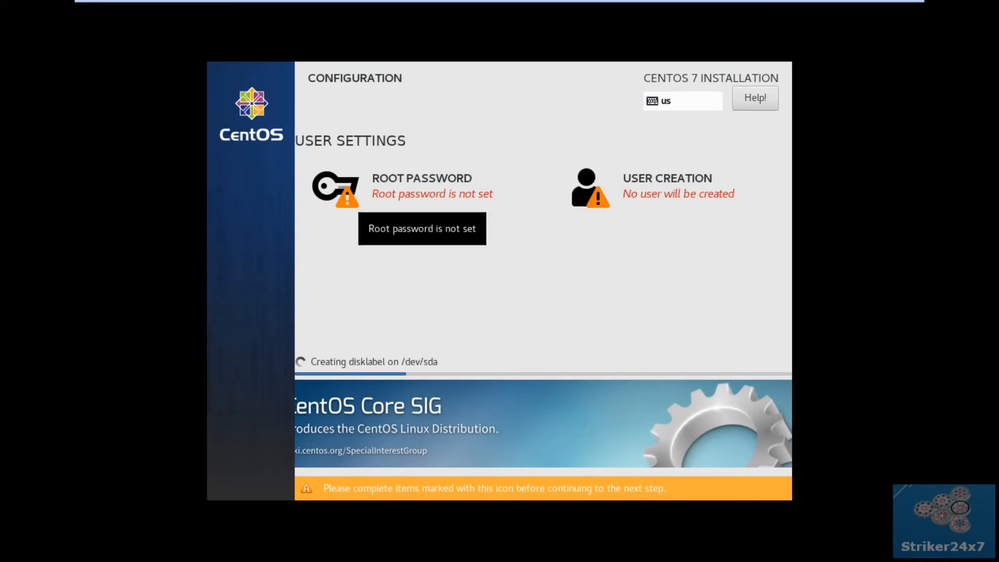
# - Enter and confirm the root password
pyautogui.click(334, 187)
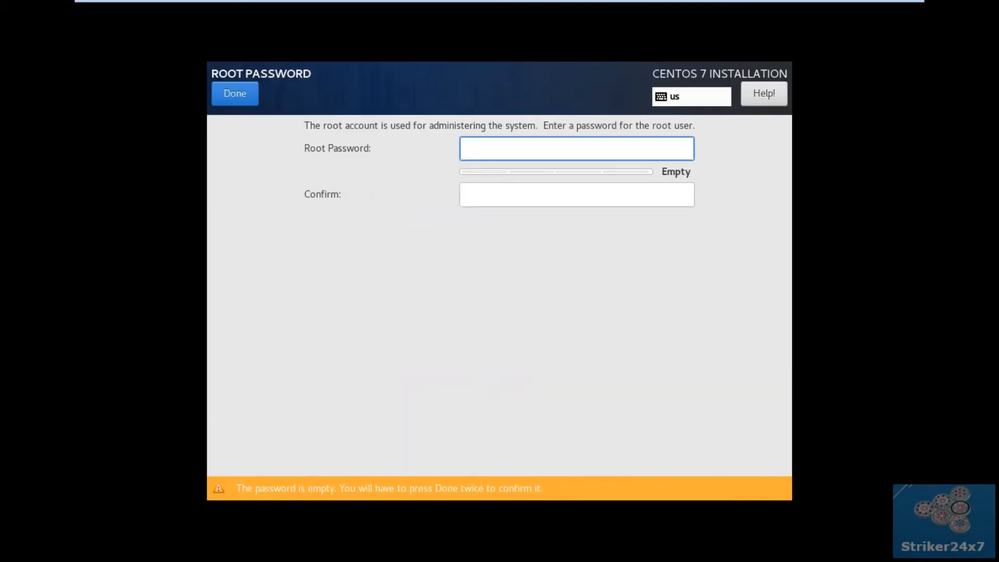
pyautogui.write('password')
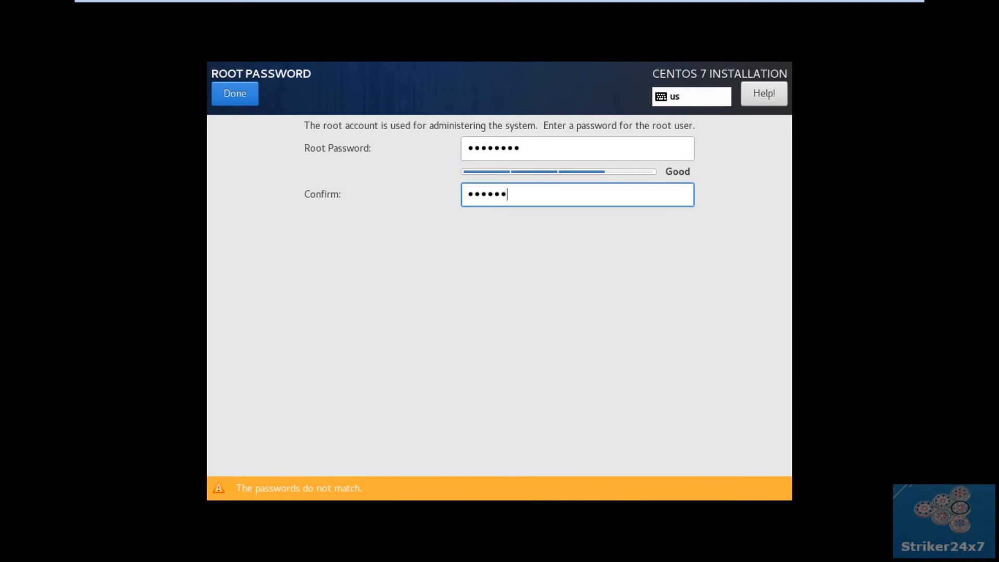
pyautogui.write('••')
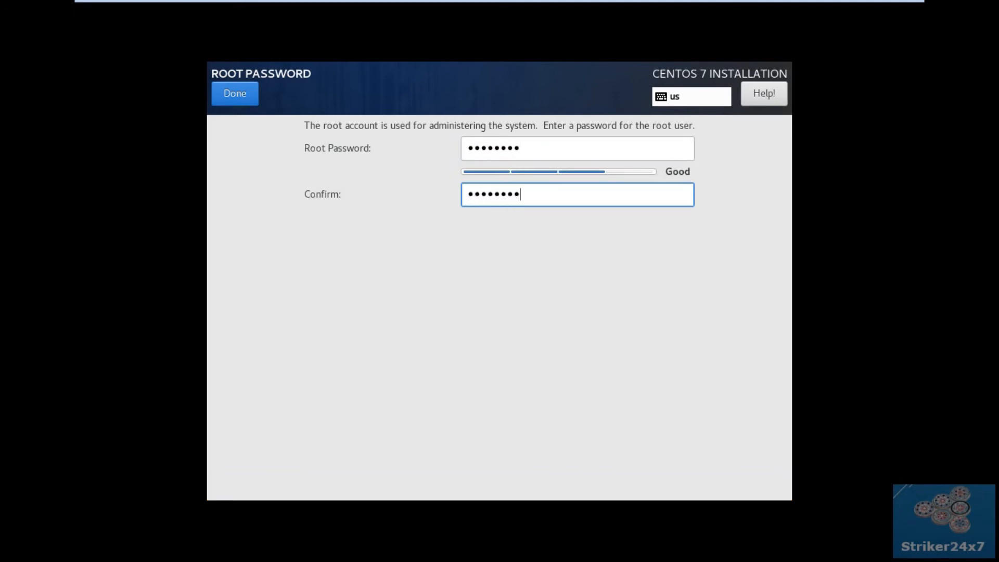
pyautogui.click(233, 93)
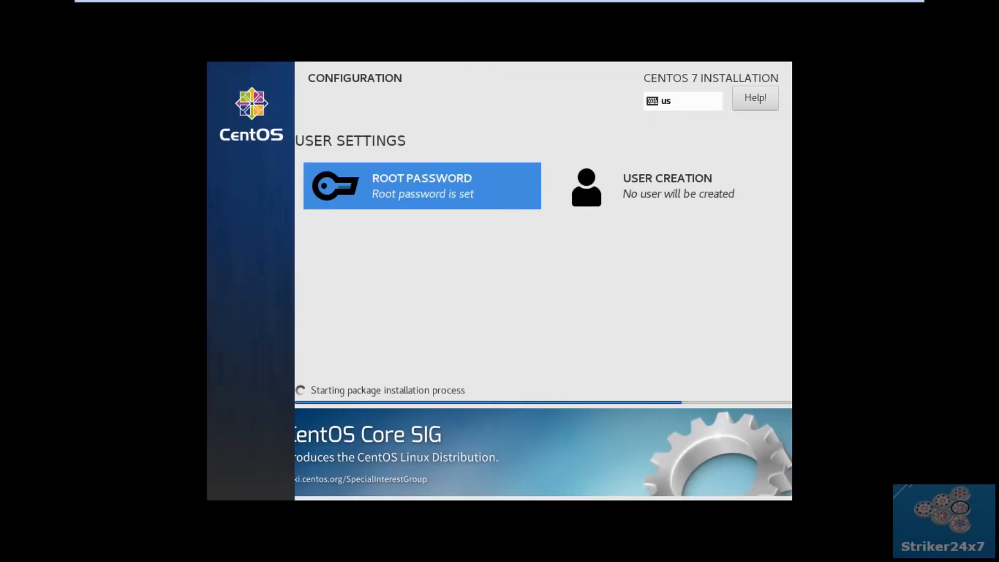
pyautogui.click(666, 185)
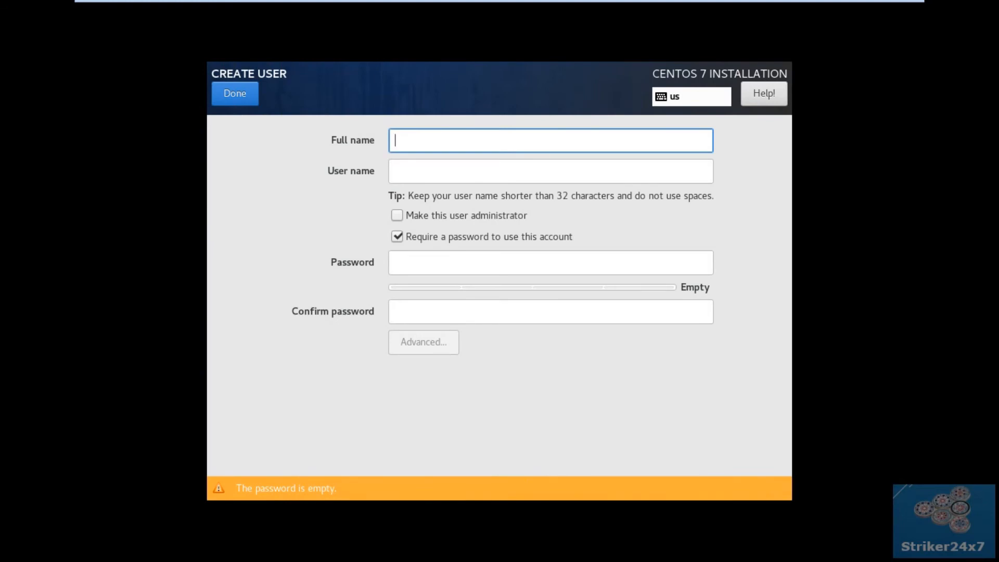
# - Create user 'striker' with a confirmed password
pyautogui.write('striker')
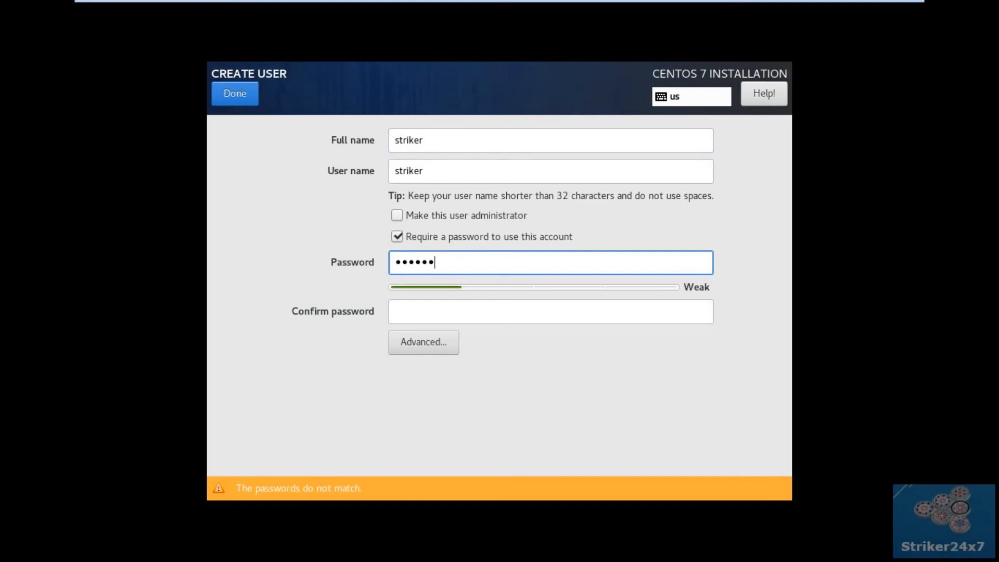
pyautogui.write('••••••••')
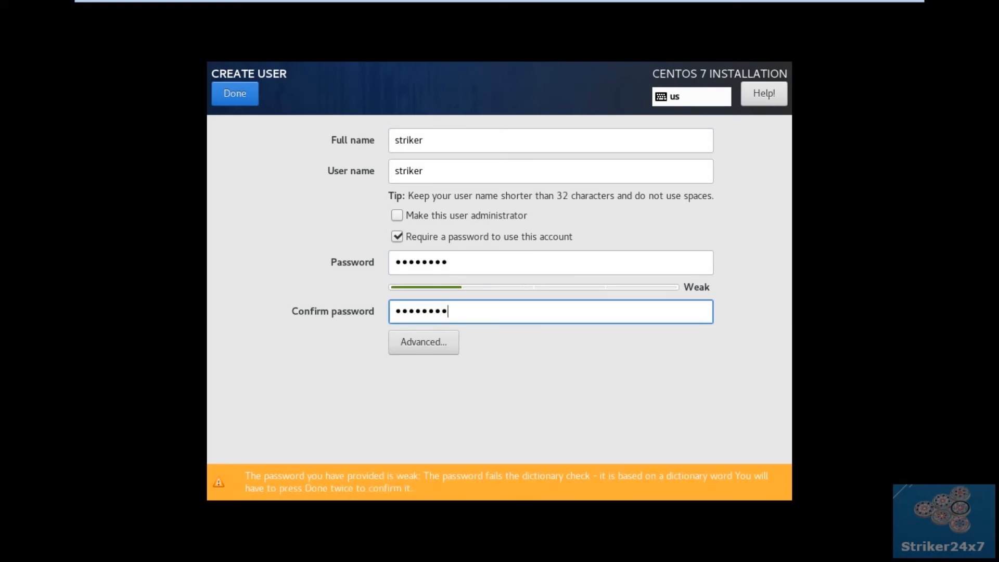
pyautogui.write('••')
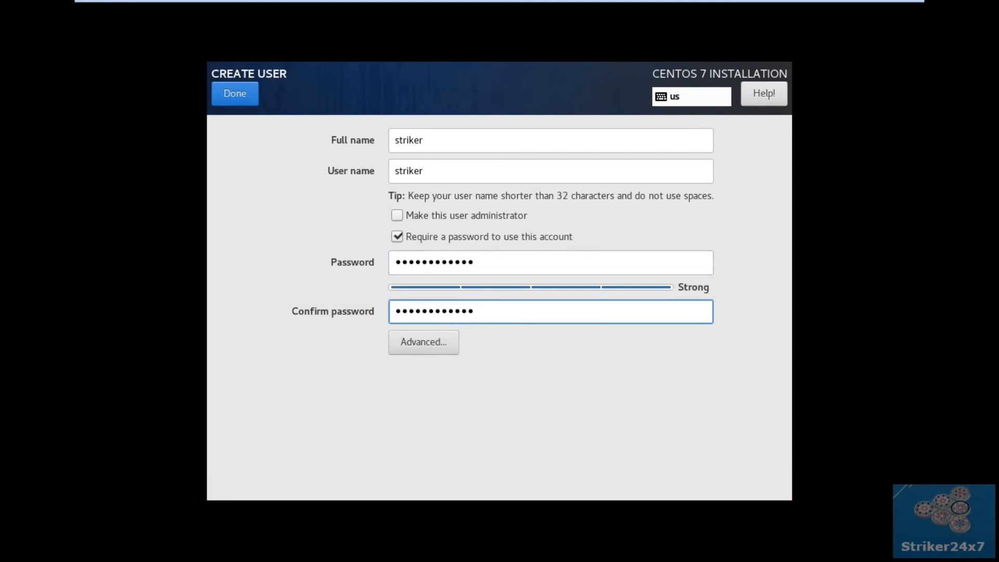
pyautogui.click(234, 93)
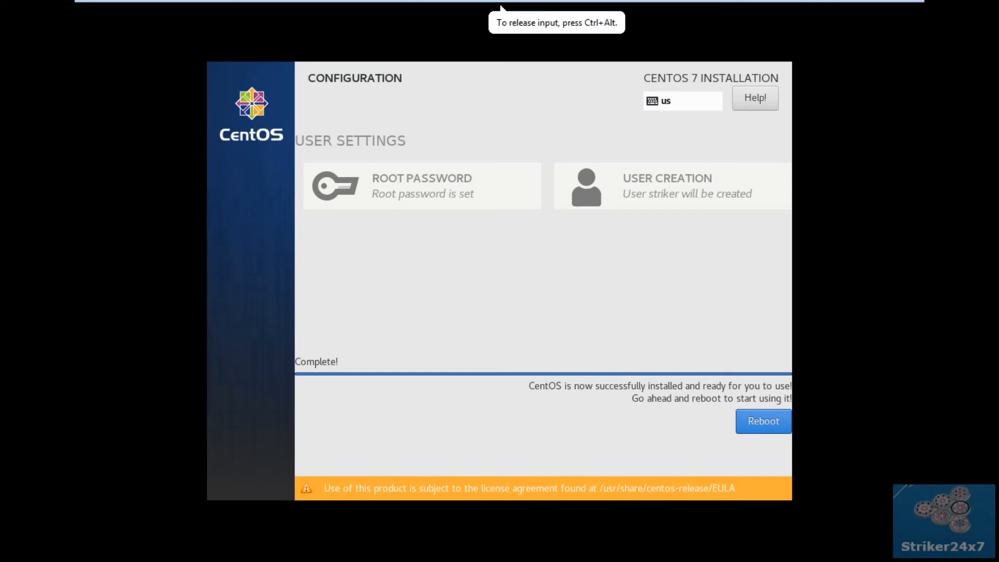
# - Reboot into the newly installed CentOS 7 system
pyautogui.click(763, 420)
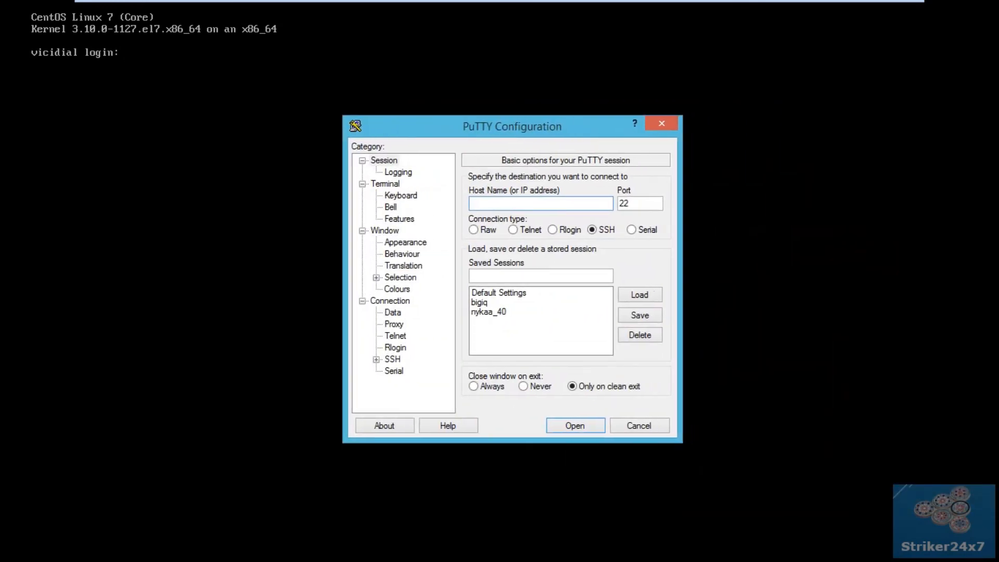
# - Open a PuTTY SSH session to 192.168.0.155 and enter root at login
pyautogui.write('192.168')
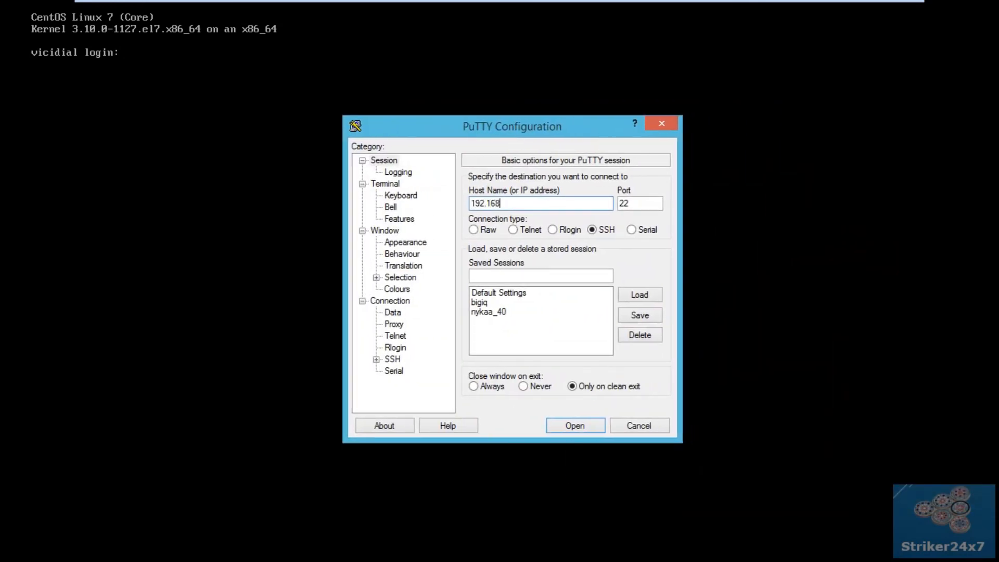
pyautogui.write('.0.1')
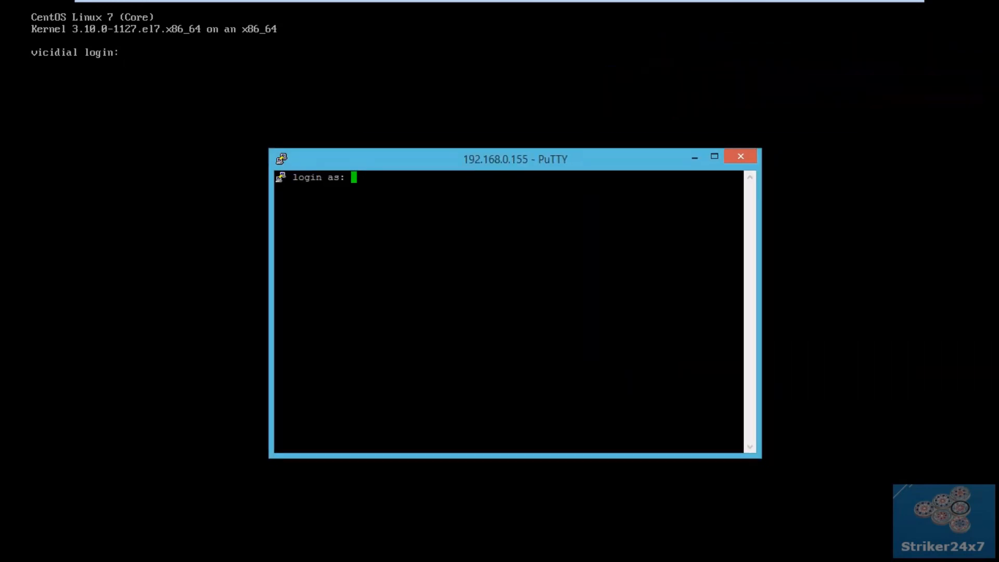
pyautogui.write('root')
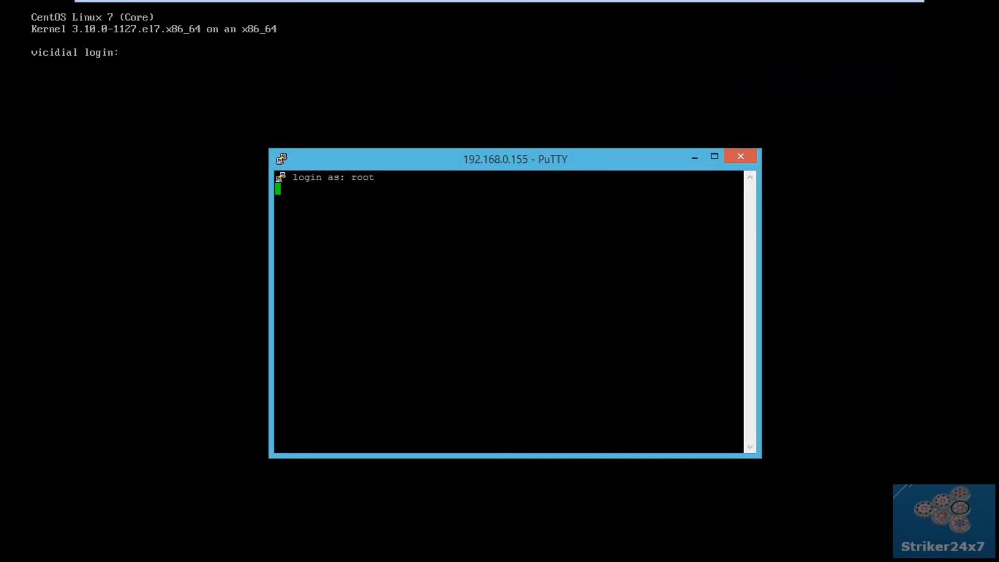